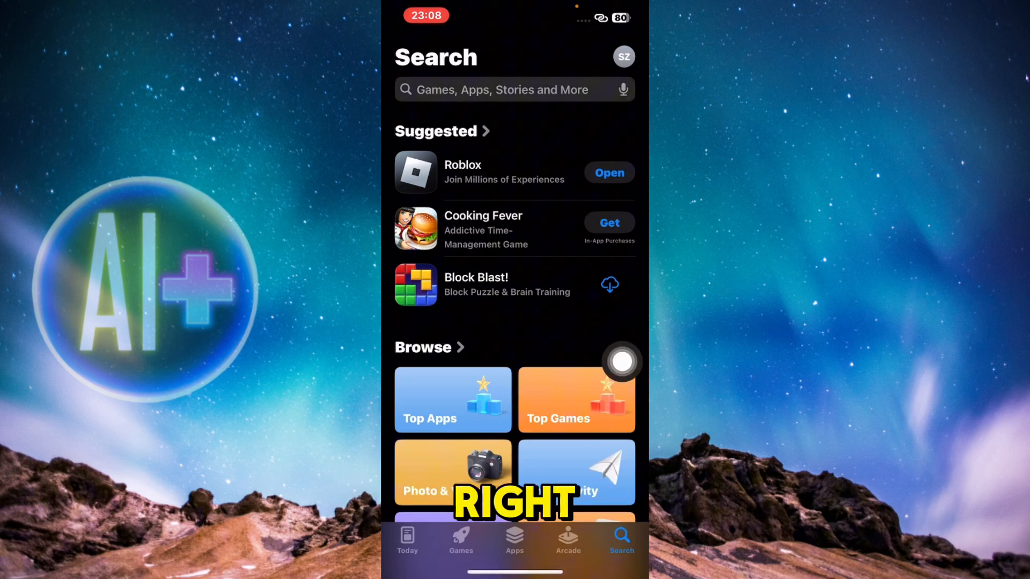
Search the App Store for "messenger" to list Messenger by Meta Platforms.
text(mes)
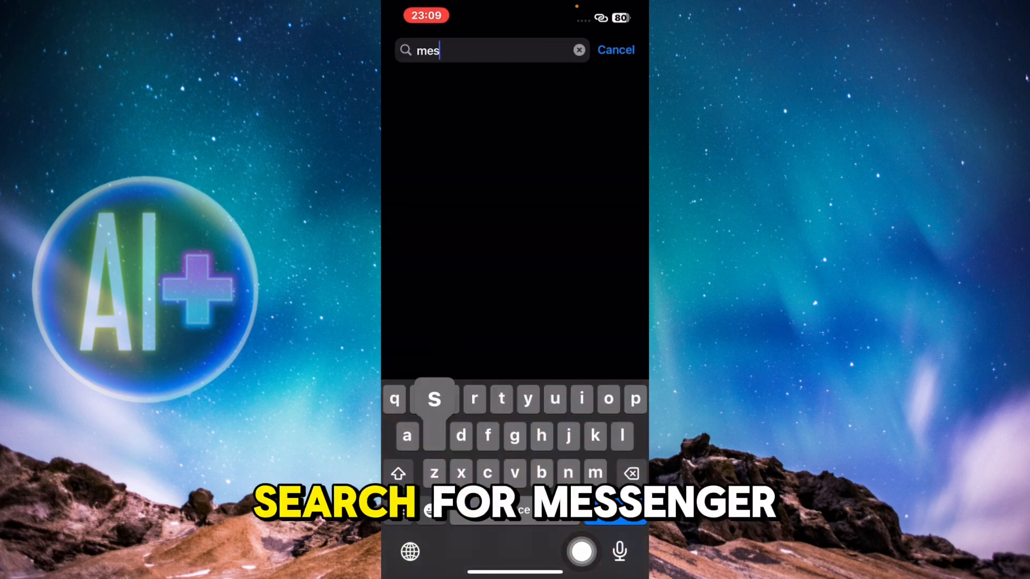
text(senger)
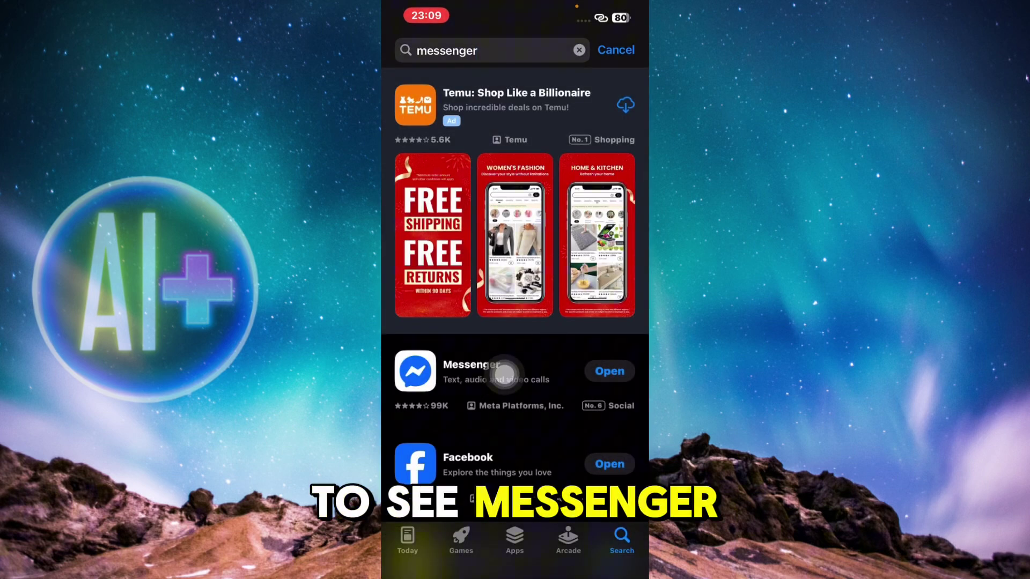
View Messenger's product page with its 4.2 rating and version 496.0.0 notes.
click(470, 373)
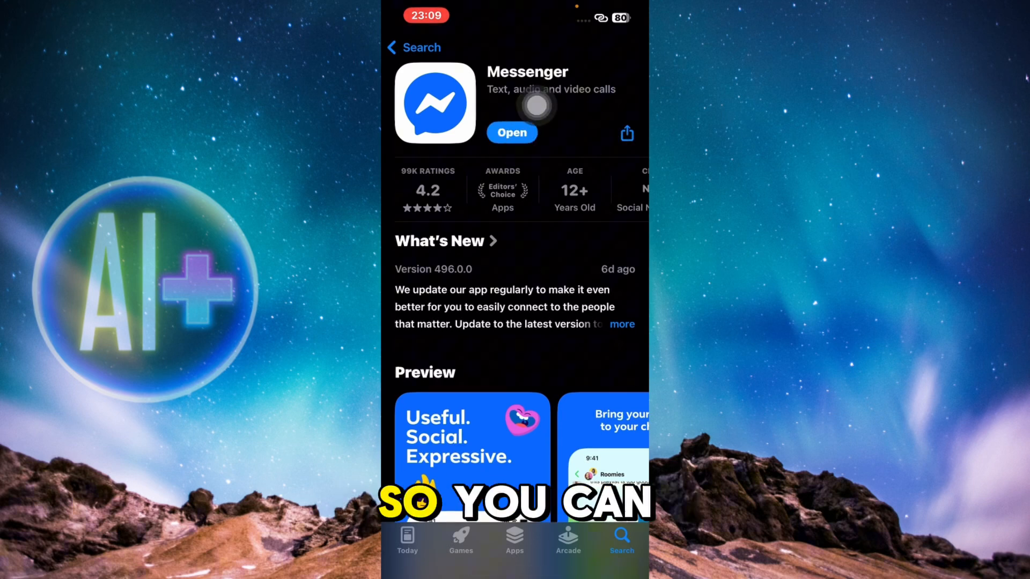
mouse_move(621, 152)
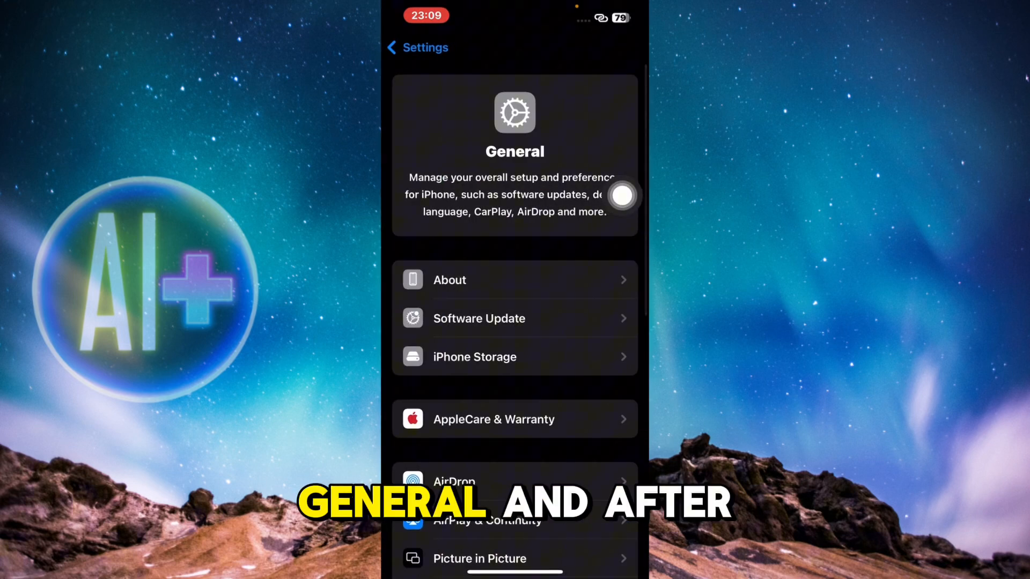
View the iPhone Storage breakdown of installed apps by size under General.
click(474, 356)
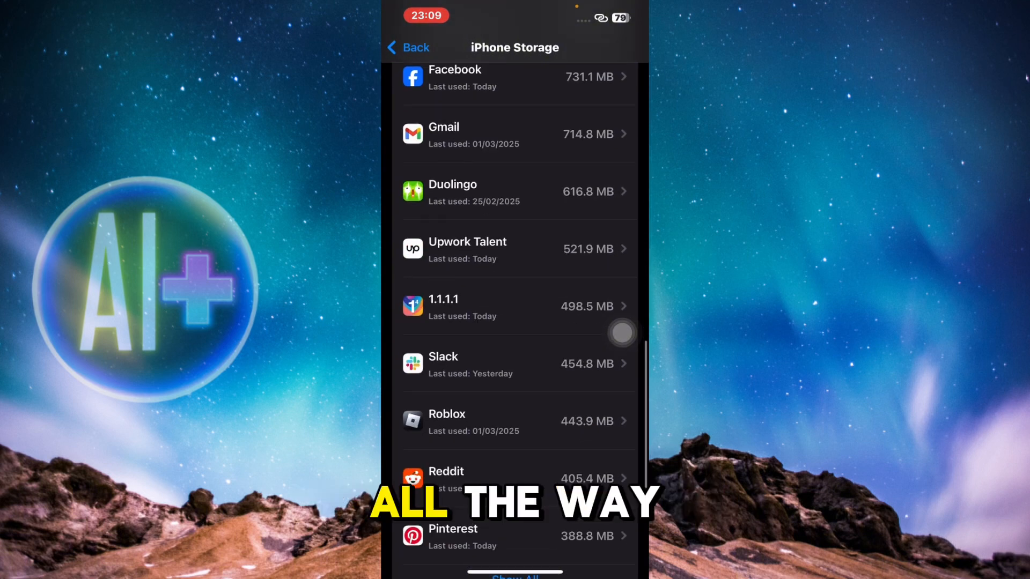
Review Messenger's storage details (149.6 MB app, 59.6 MB data) and return to the app list.
scroll(down, 3)
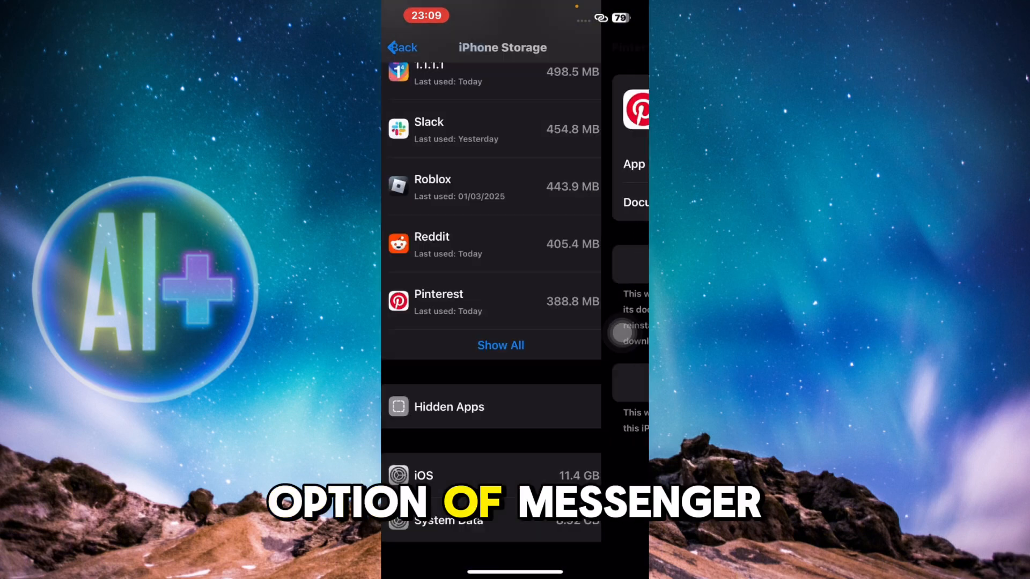
scroll(down, 3)
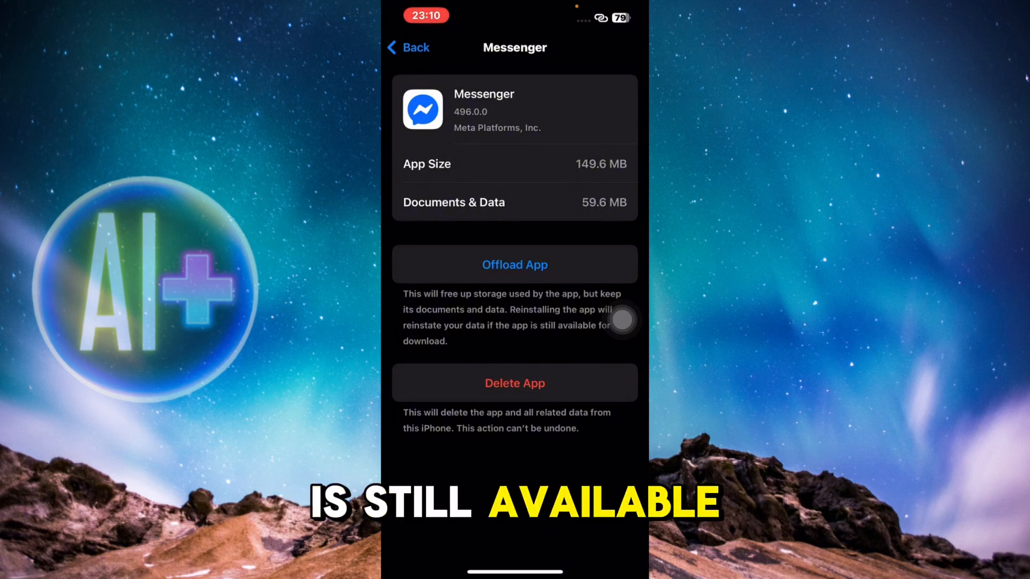
click(407, 48)
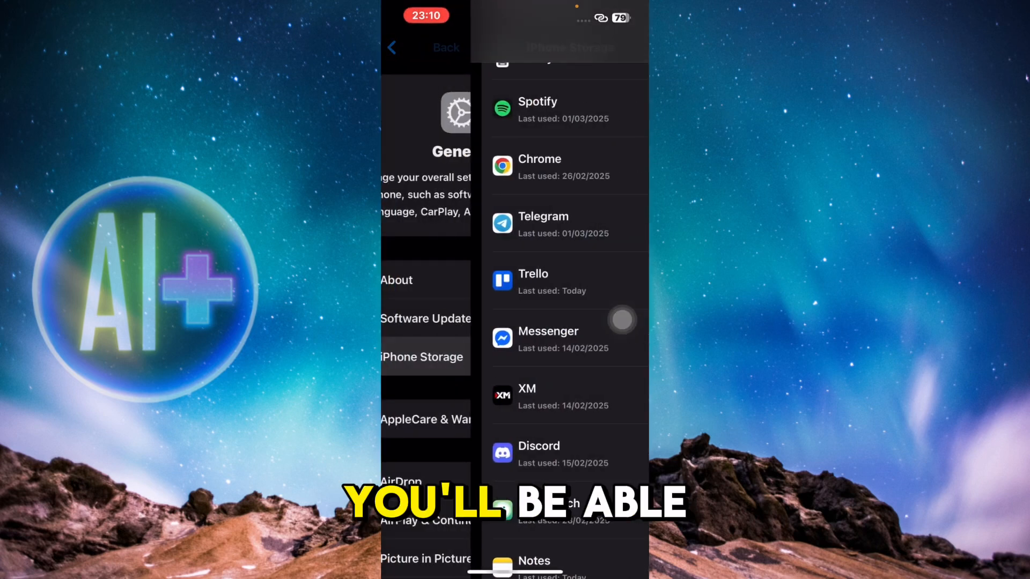